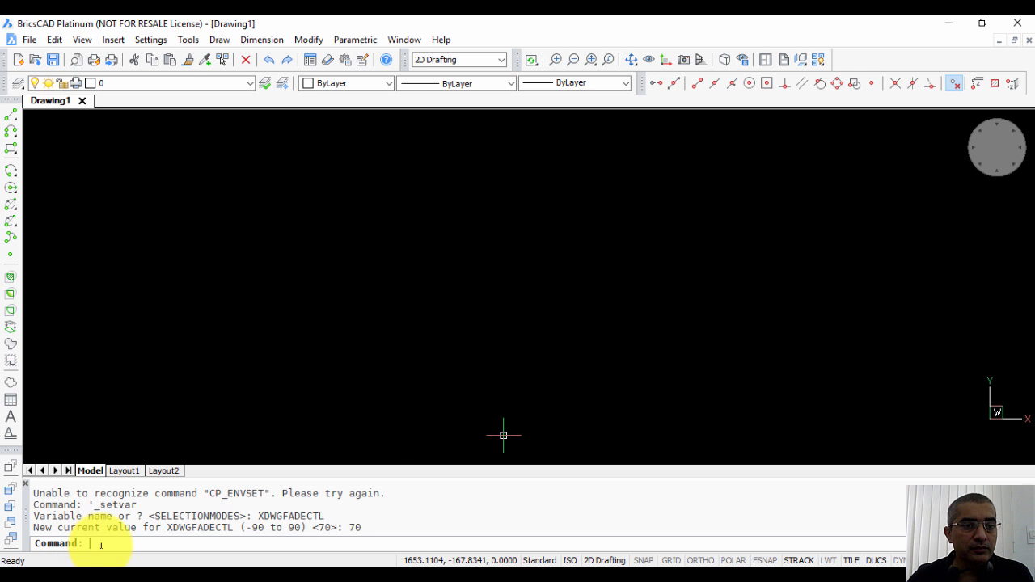
Switch from 2D Drafting to the 3D Modeling workspace via the Workspaces drop-down.
left_click(219, 38)
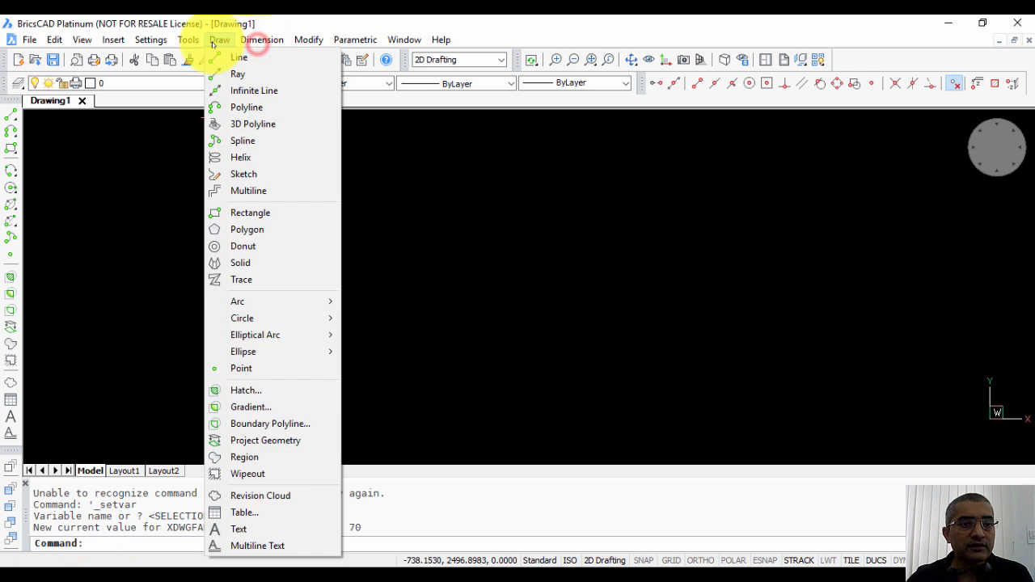
left_click(354, 39)
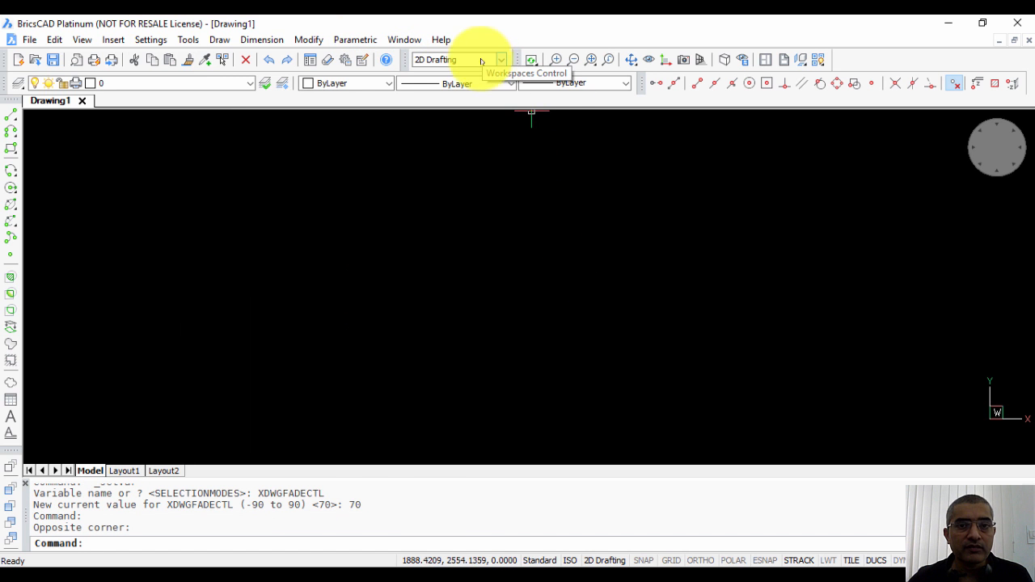
left_click(500, 59)
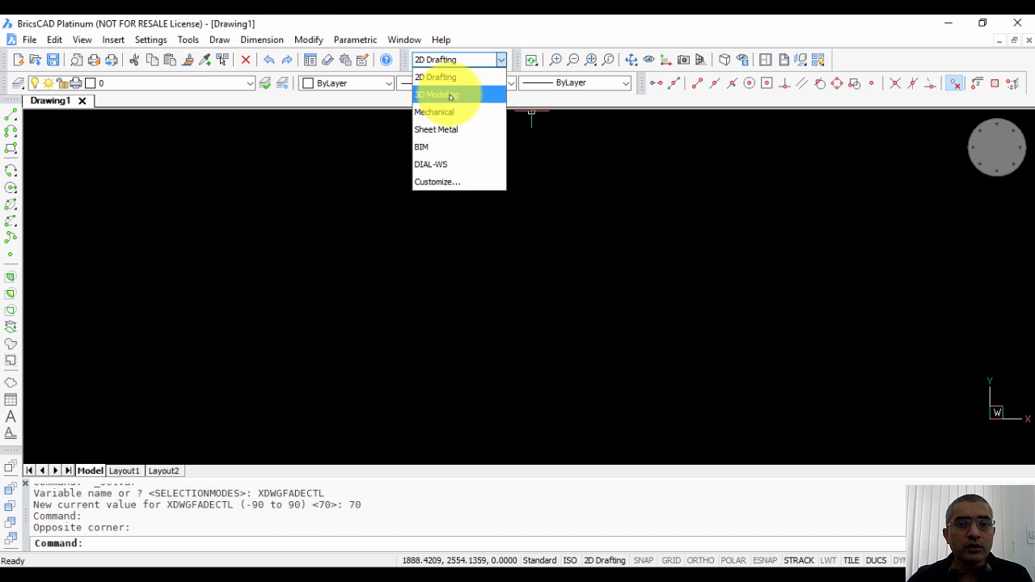
left_click(436, 95)
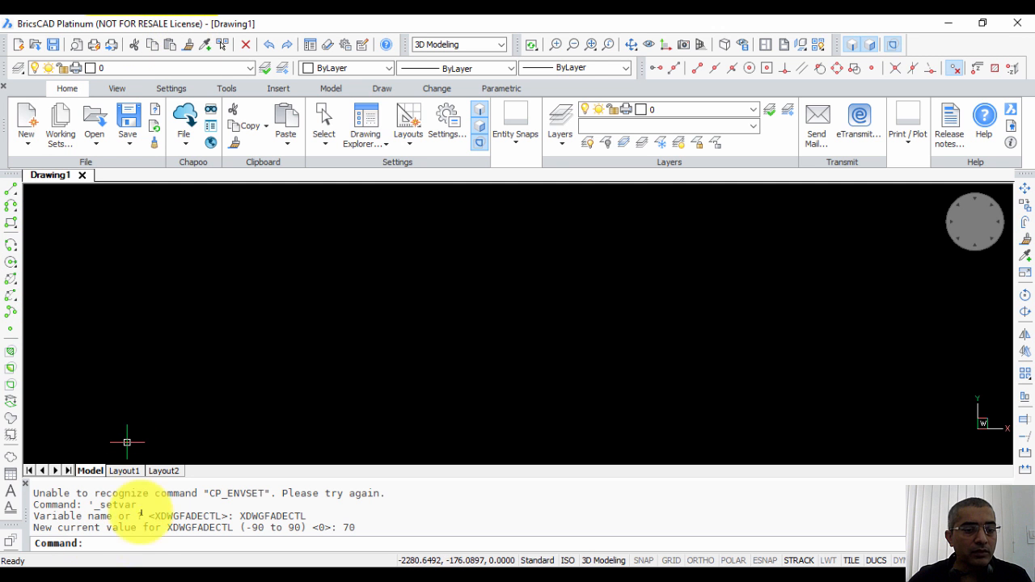
Set MENUBAR to 1 to show the menu bar above the ribbon.
type("MENUBAR")
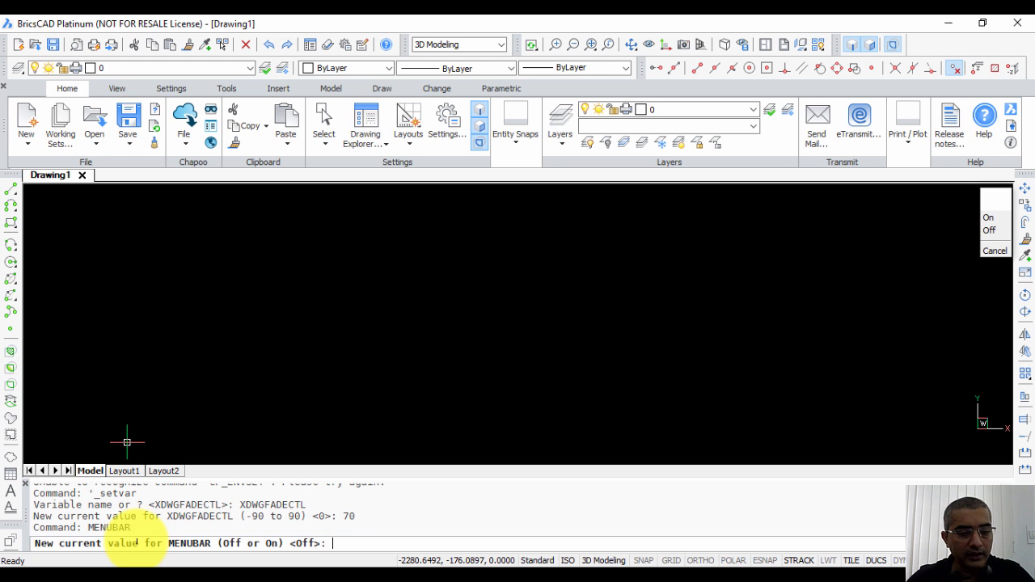
type("1")
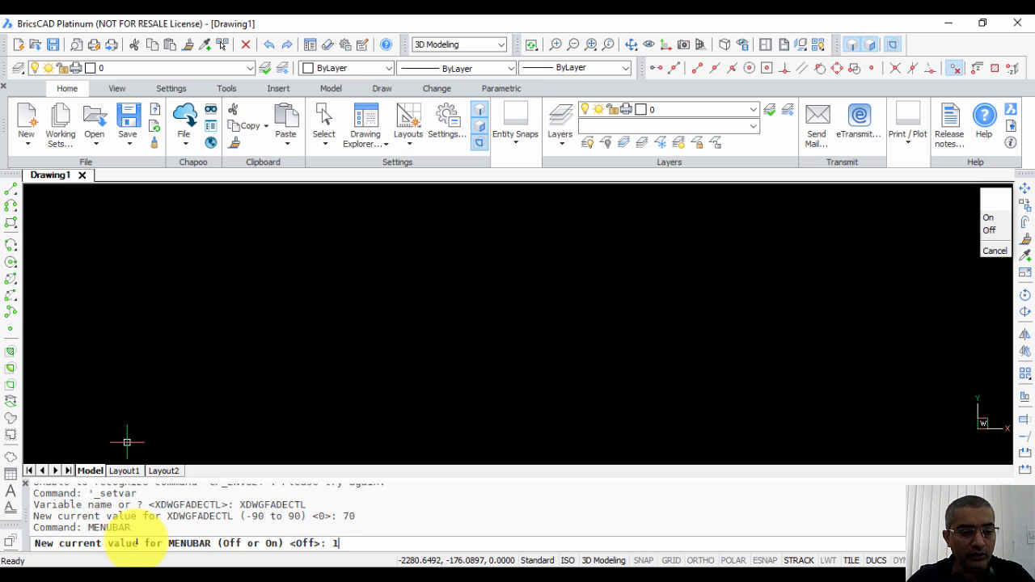
key("Enter")
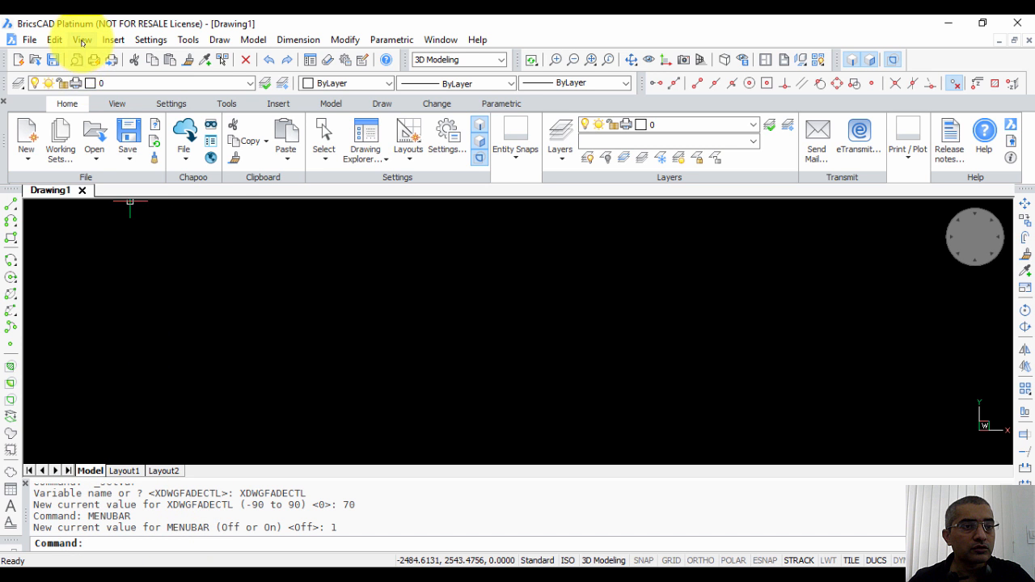
Turn off the Command Bar and the Ribbon Bar.
left_click(81, 39)
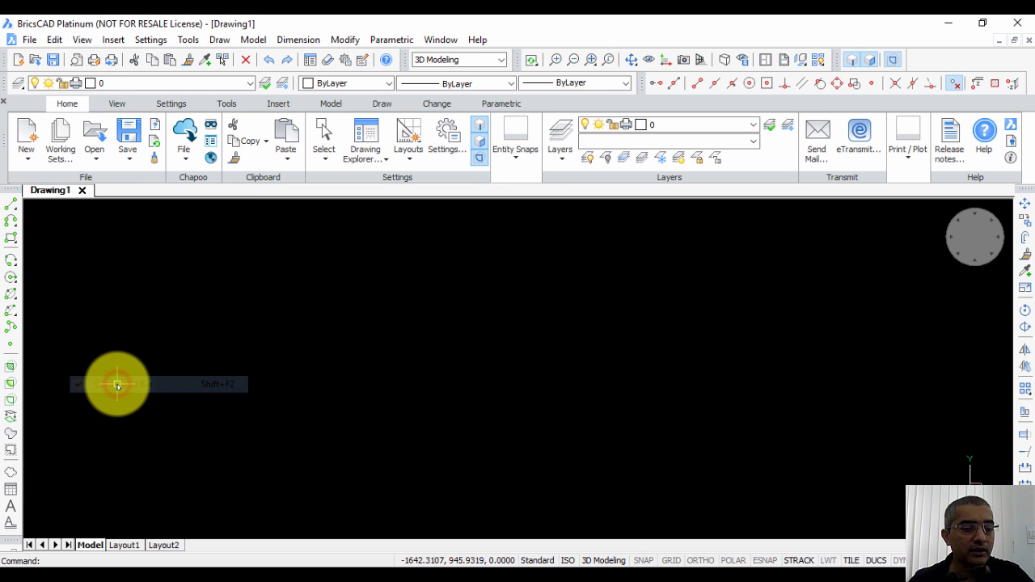
left_click(81, 39)
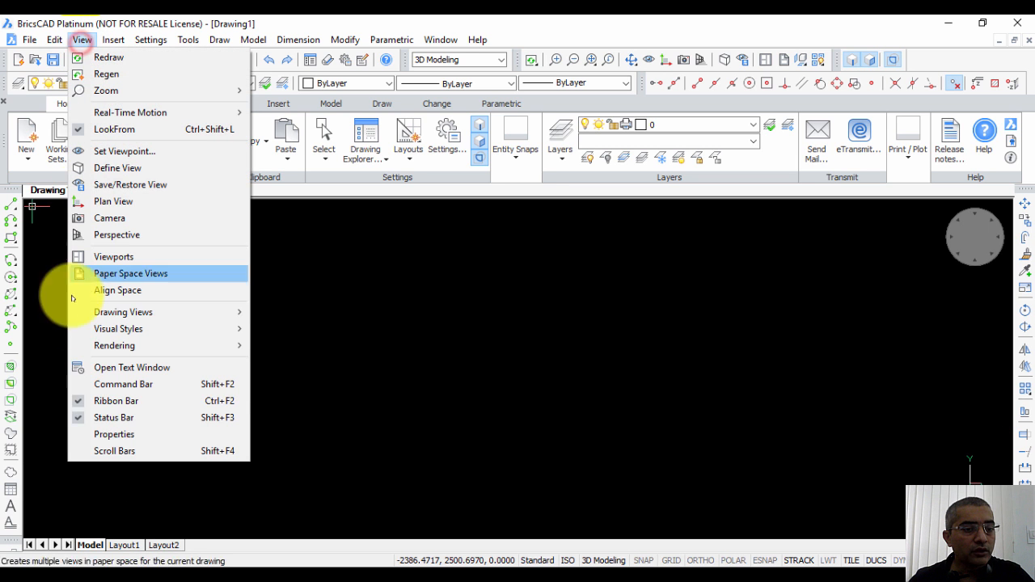
mouse_move(117, 401)
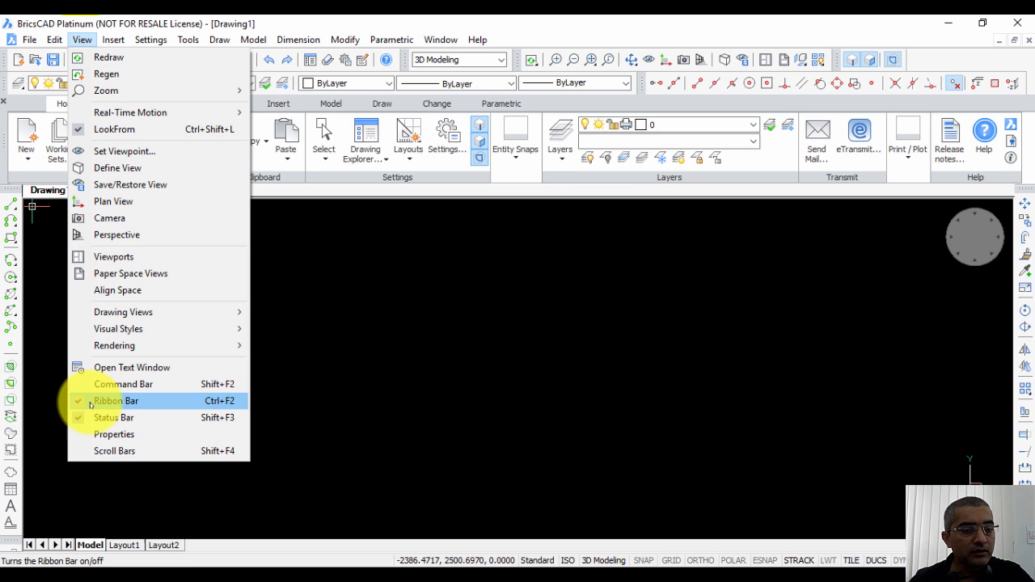
left_click(116, 400)
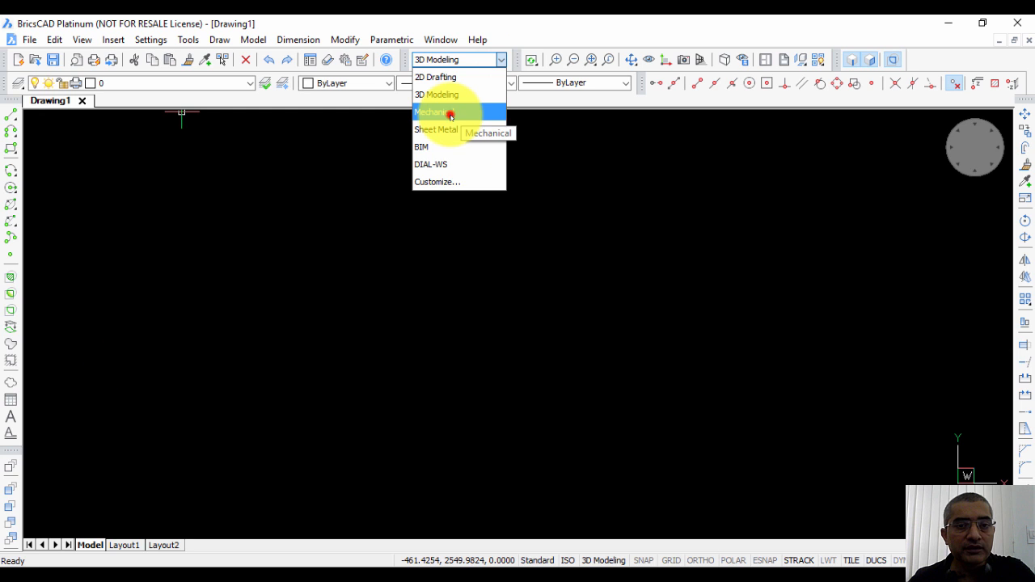
Choose Mechanical from the Workspaces drop-down list.
left_click(431, 113)
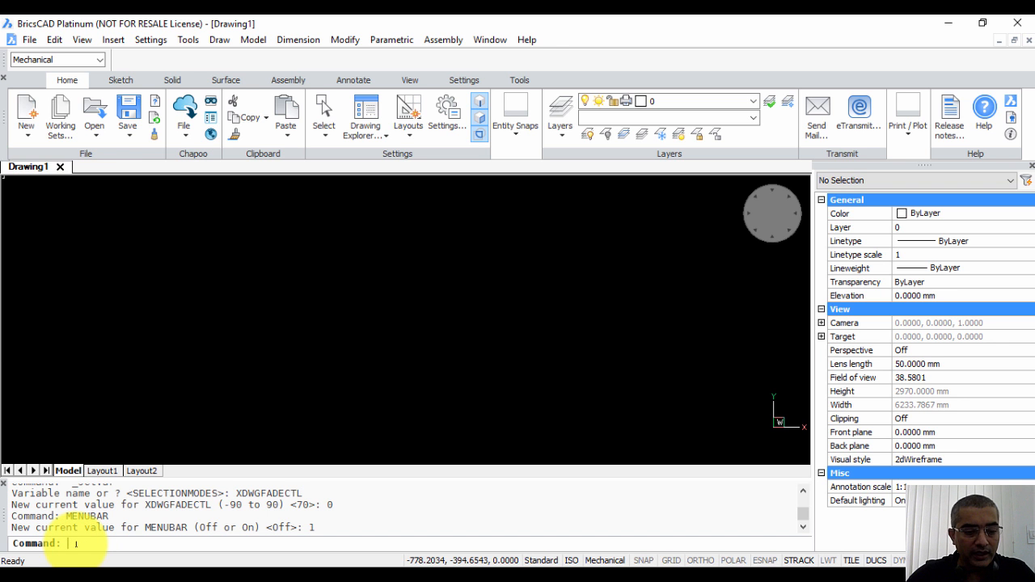
Run COMMANDLINE and hide the docked command line to show the Prompt History window.
type("COMMANDLINE")
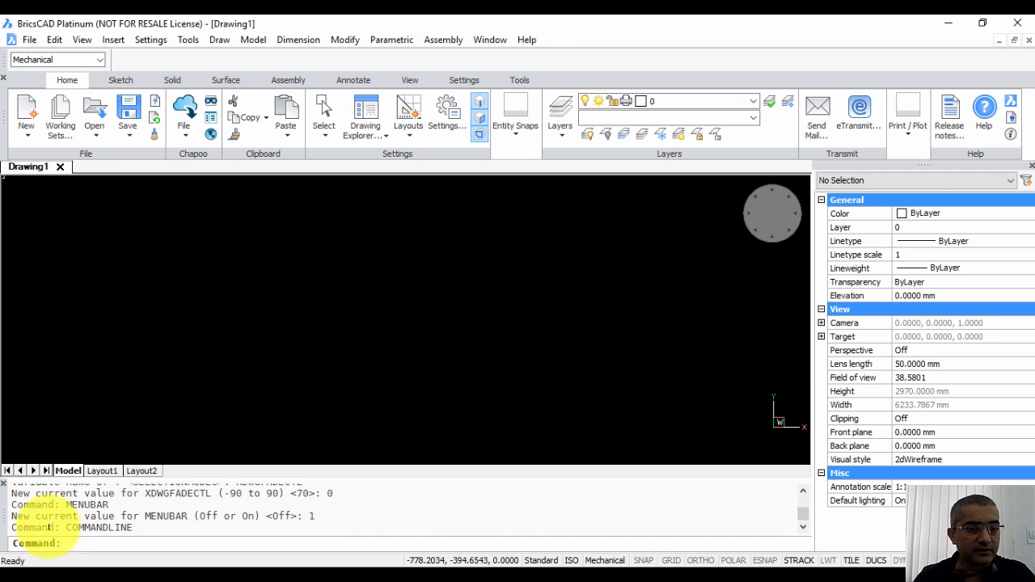
left_click(82, 39)
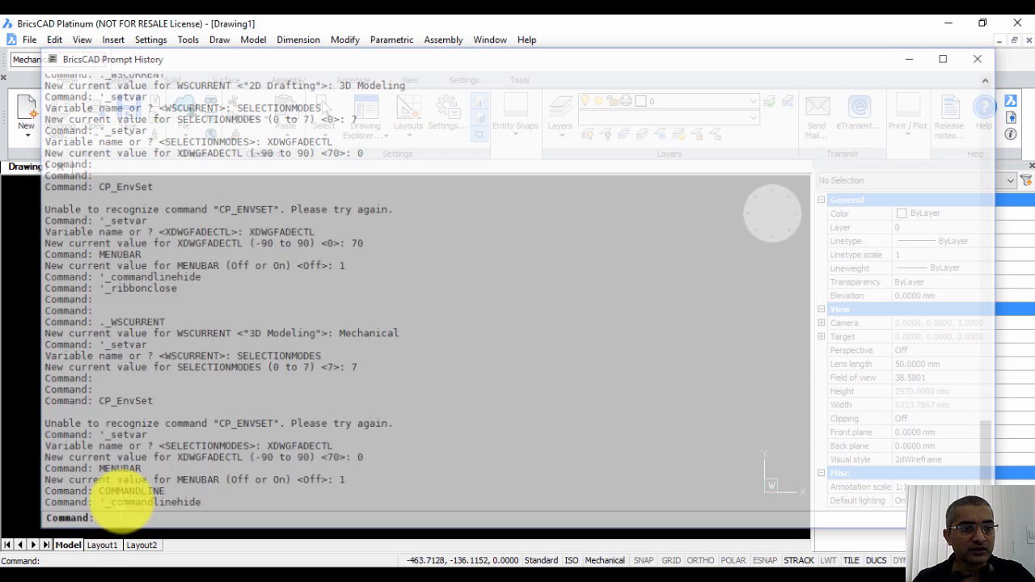
left_click(977, 59)
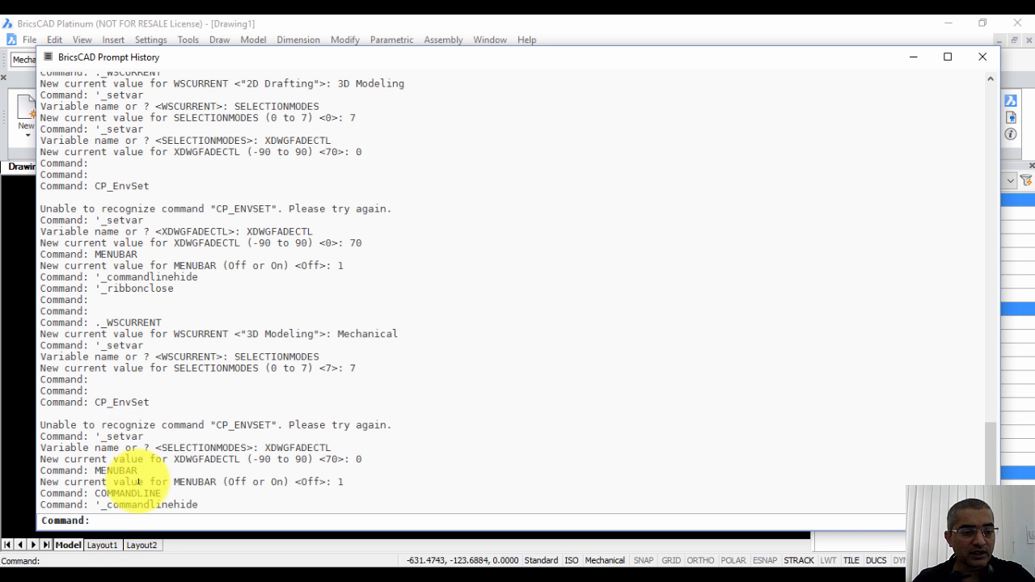
type("commandl")
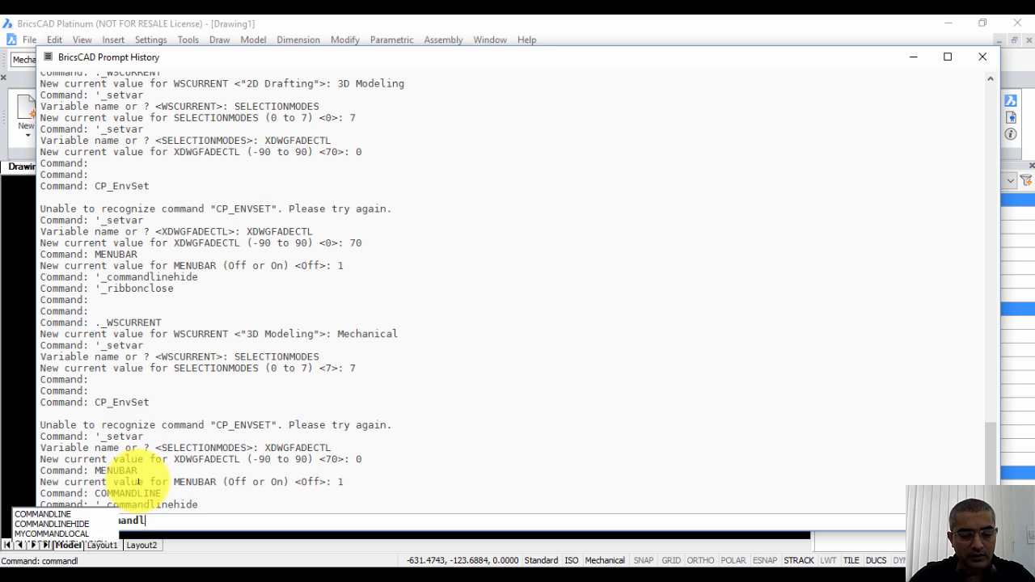